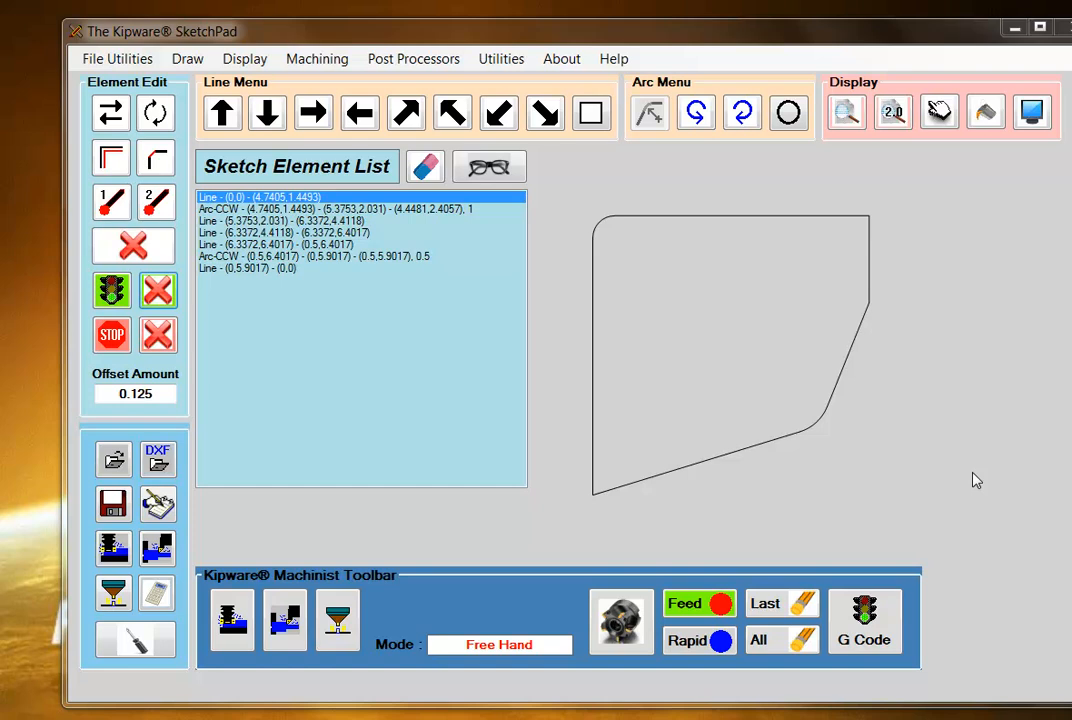
{"action": "mouse_move", "coordinate": [604, 492]}
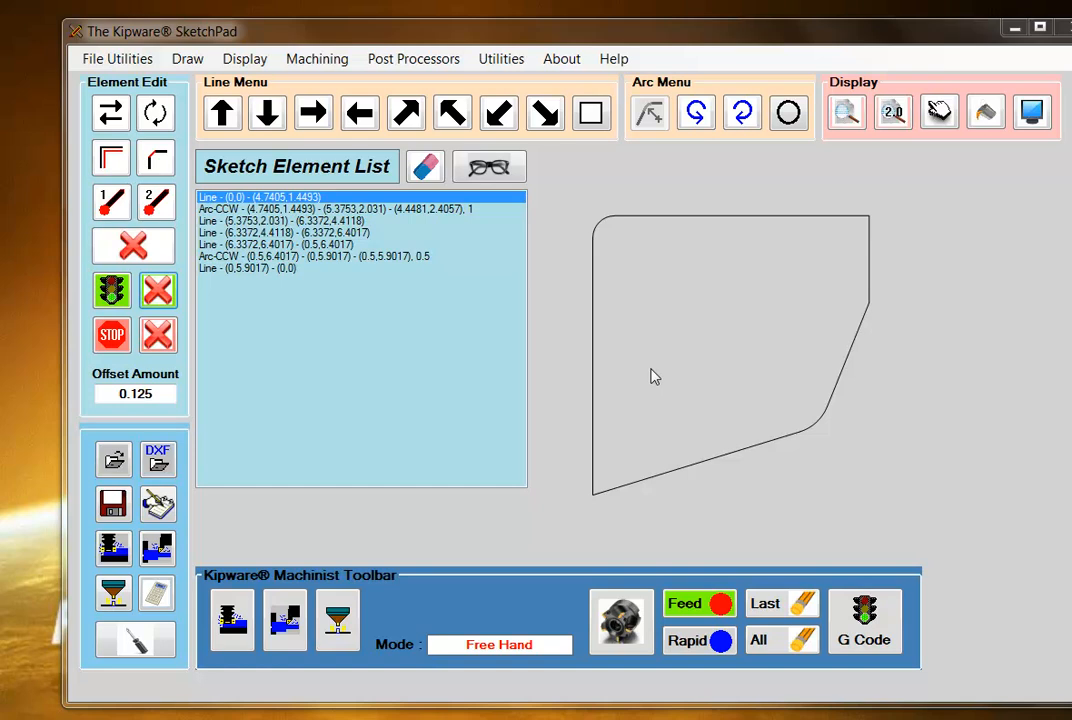
{"action": "mouse_move", "coordinate": [614, 452]}
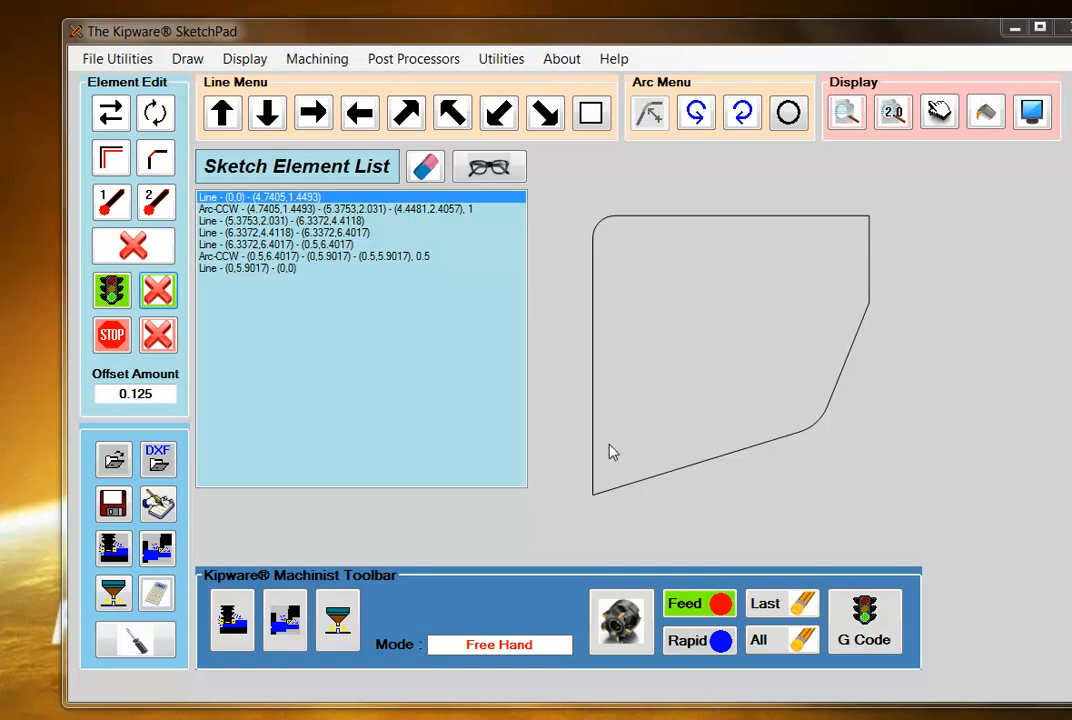
{"action": "mouse_move", "coordinate": [816, 224]}
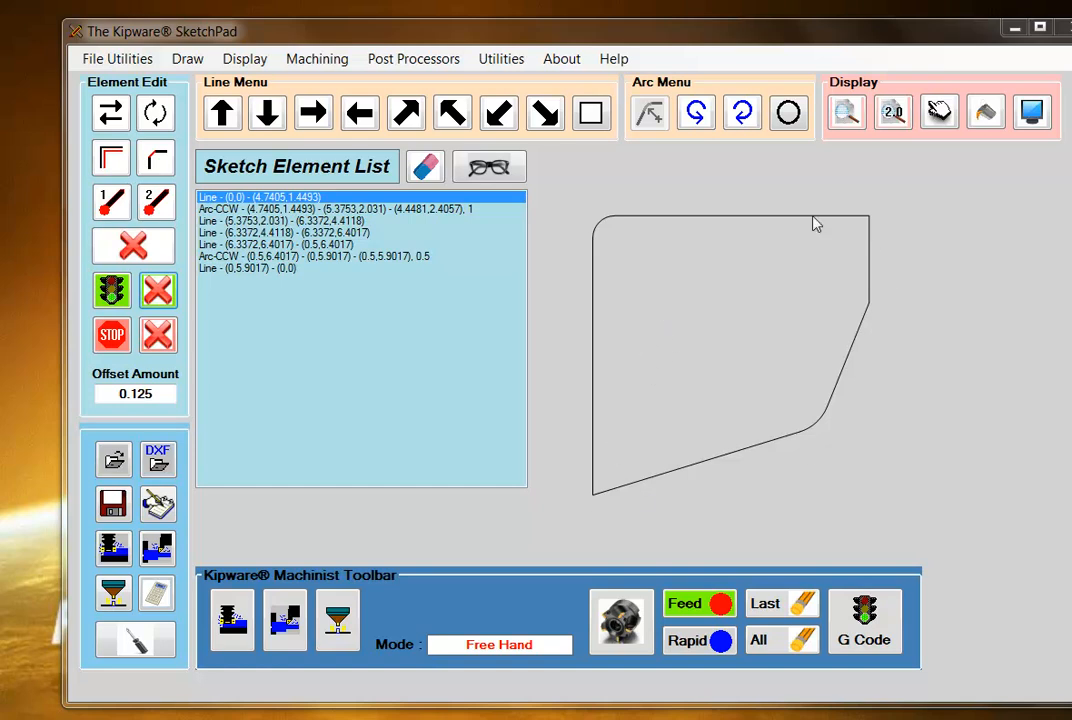
{"action": "mouse_move", "coordinate": [612, 510]}
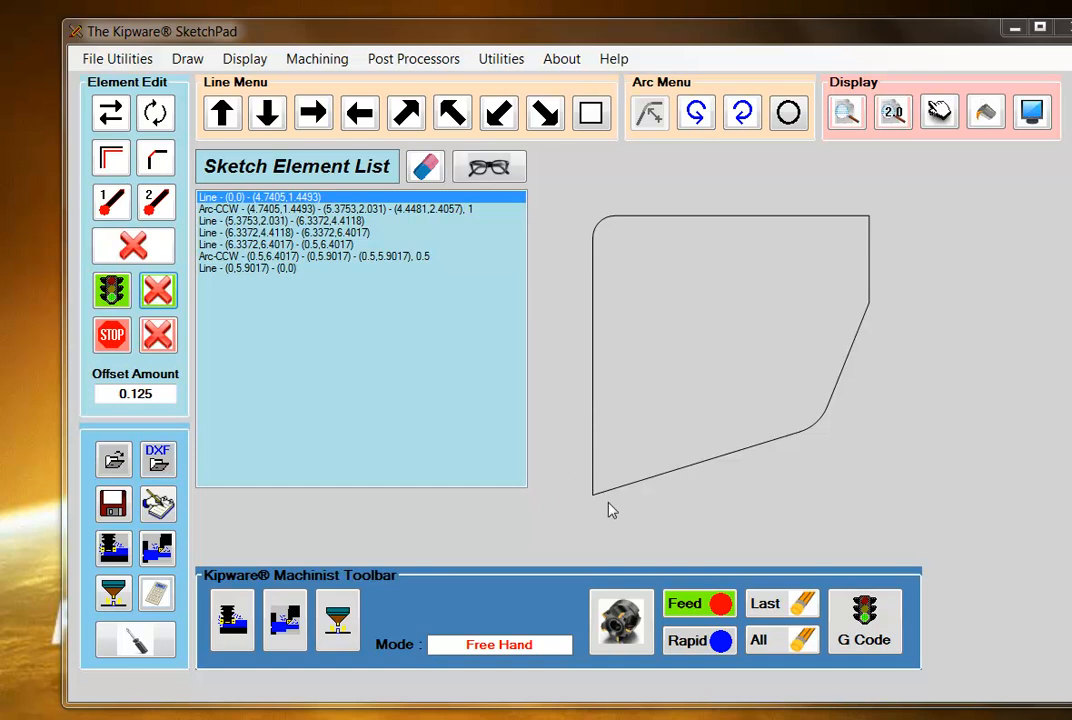
{"action": "mouse_move", "coordinate": [644, 516]}
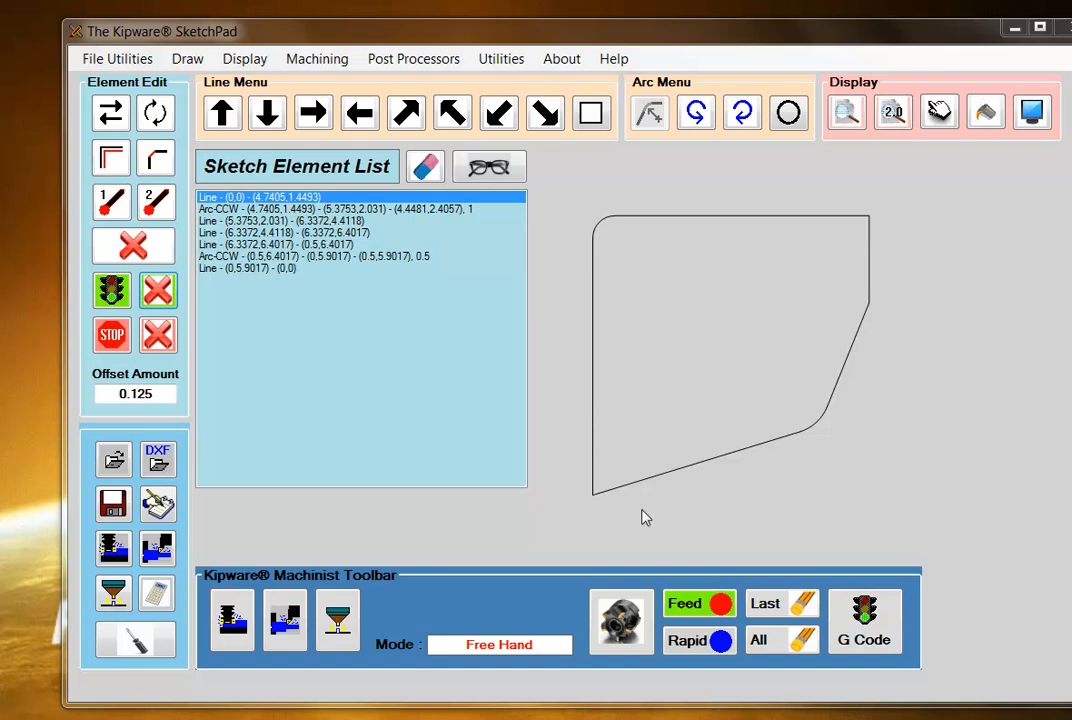
{"action": "mouse_move", "coordinate": [618, 510]}
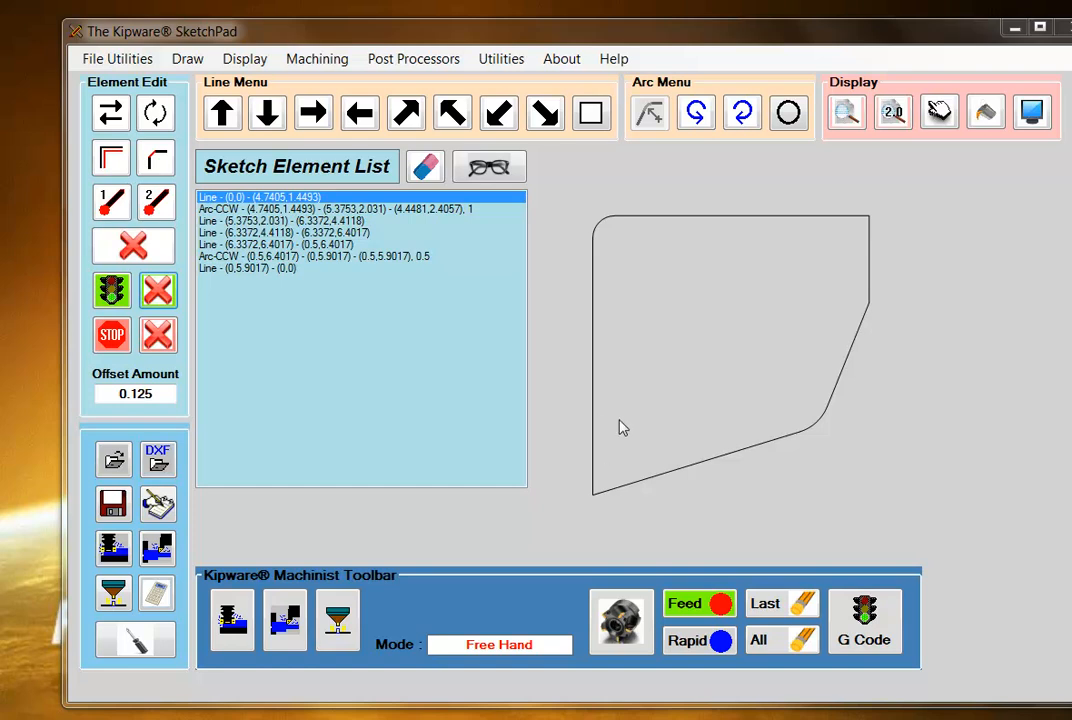
{"action": "mouse_move", "coordinate": [604, 504]}
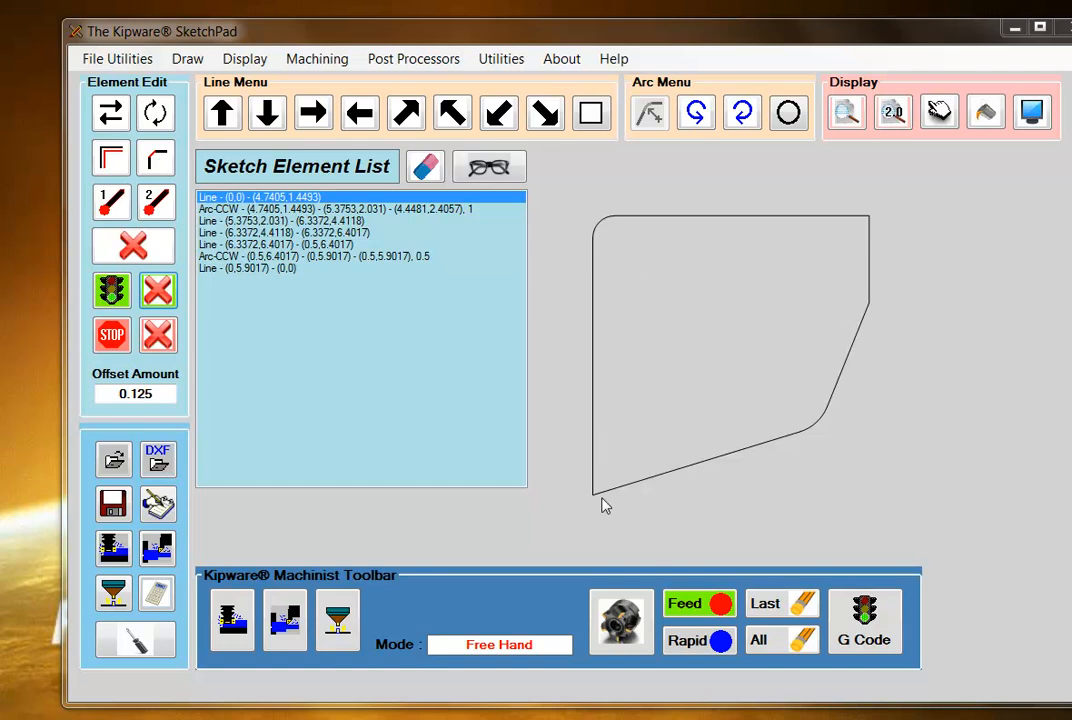
{"action": "mouse_move", "coordinate": [660, 256]}
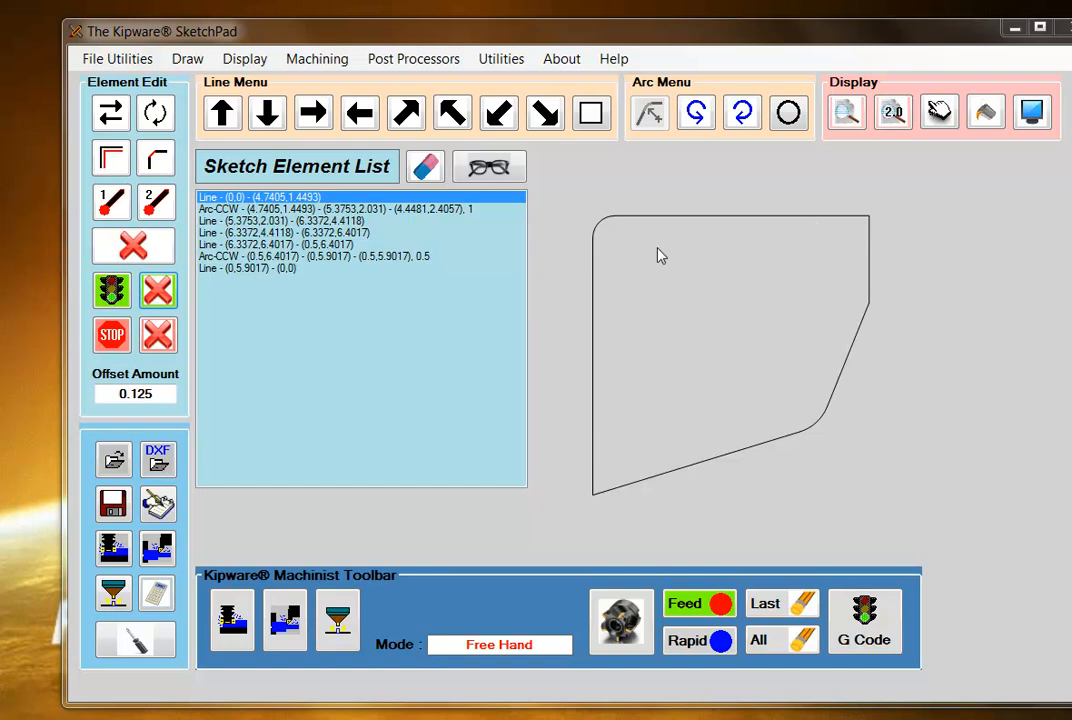
{"action": "mouse_move", "coordinate": [500, 398]}
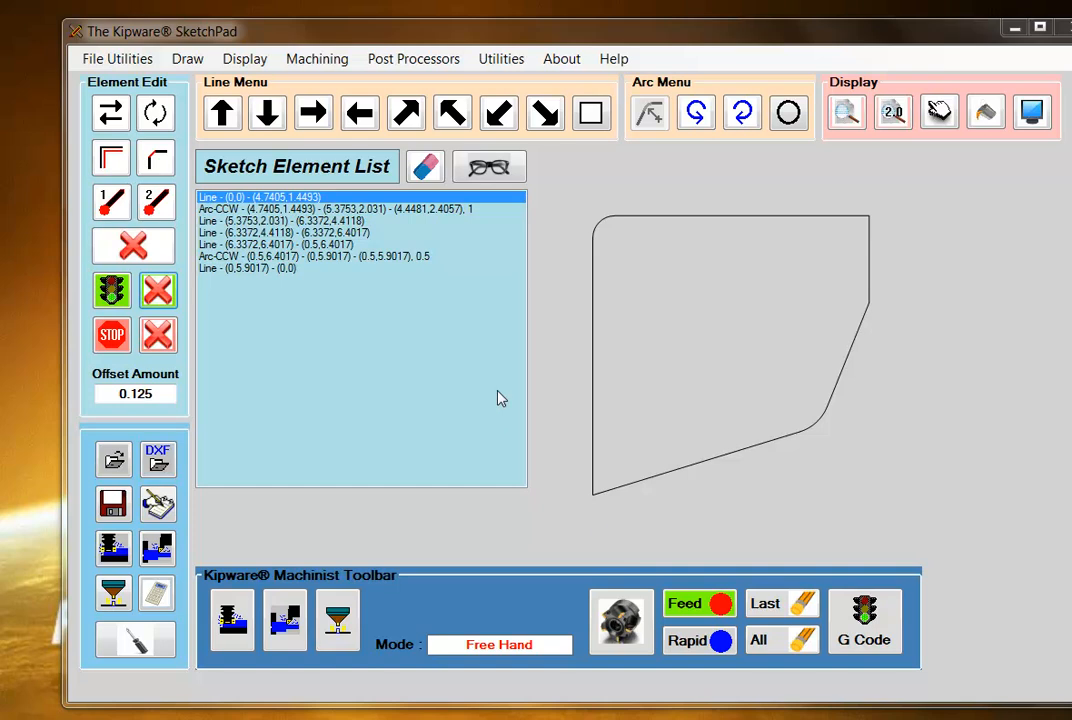
{"action": "mouse_move", "coordinate": [268, 210]}
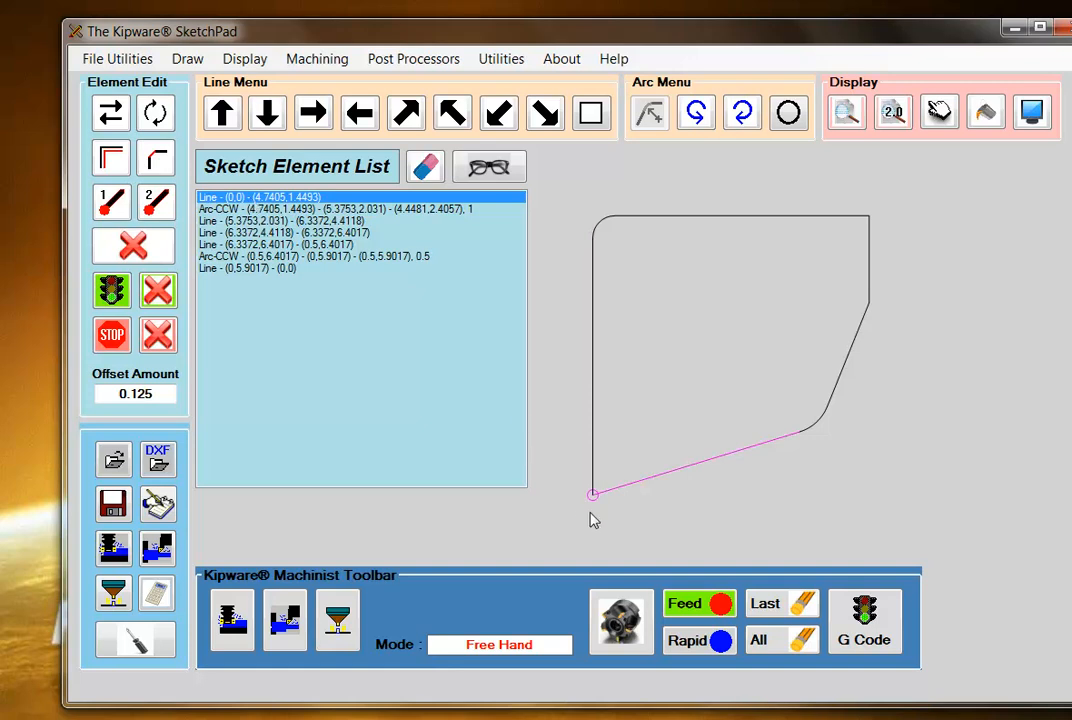
{"action": "mouse_move", "coordinate": [596, 504]}
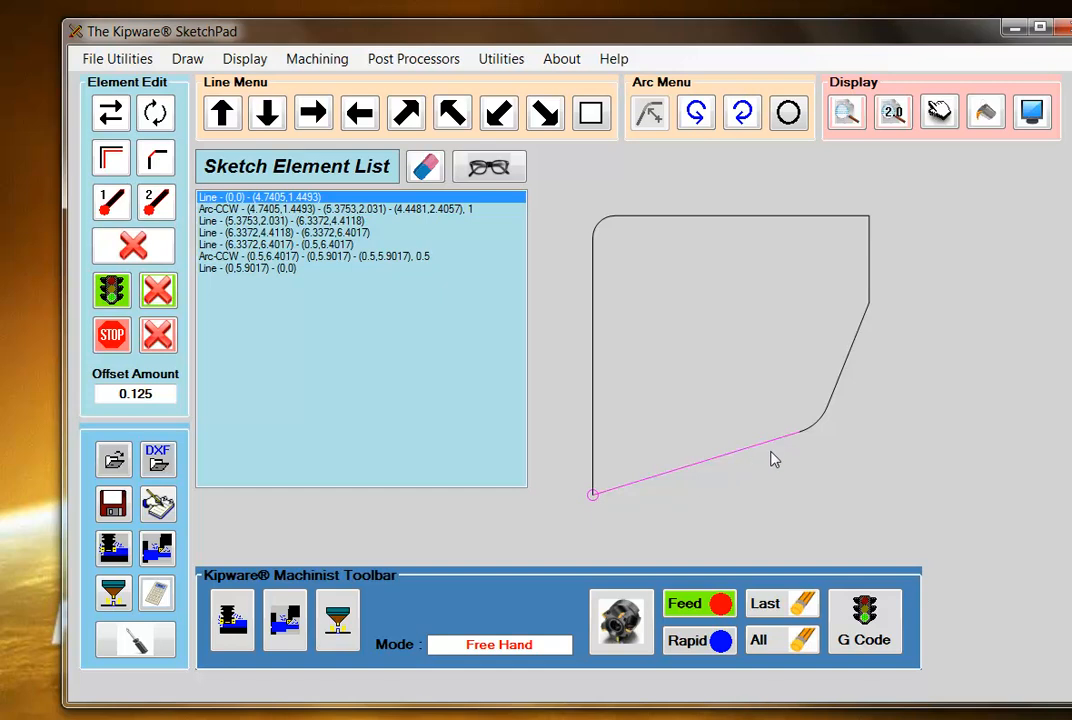
{"action": "mouse_move", "coordinate": [804, 442]}
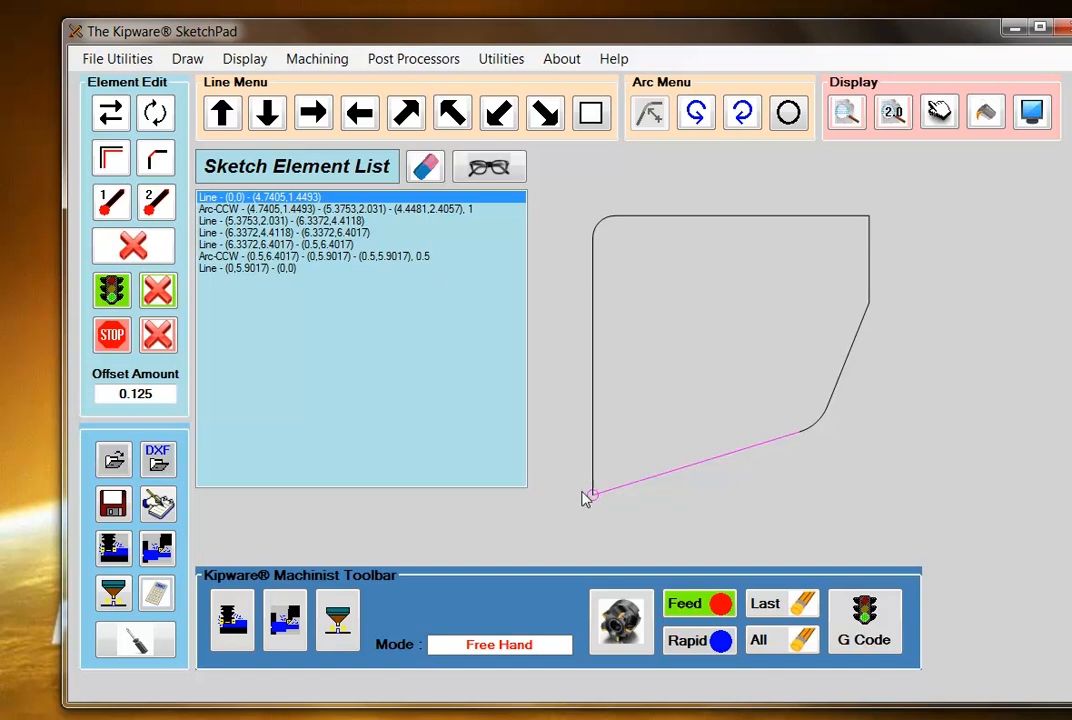
{"action": "mouse_move", "coordinate": [596, 512]}
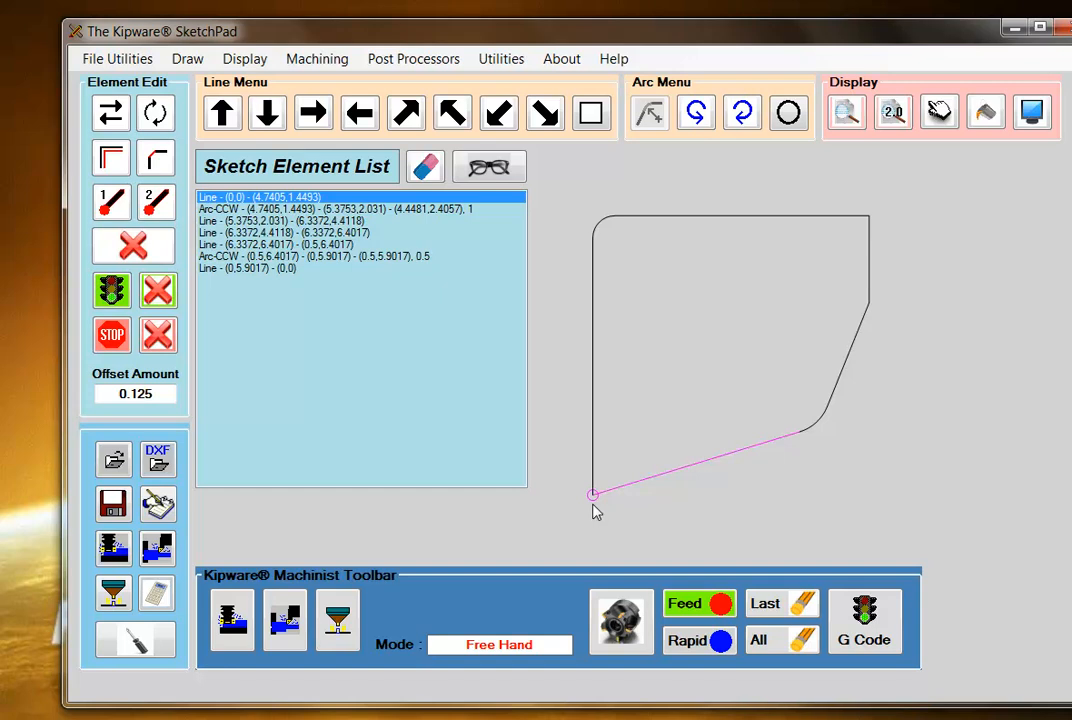
{"action": "mouse_move", "coordinate": [110, 112]}
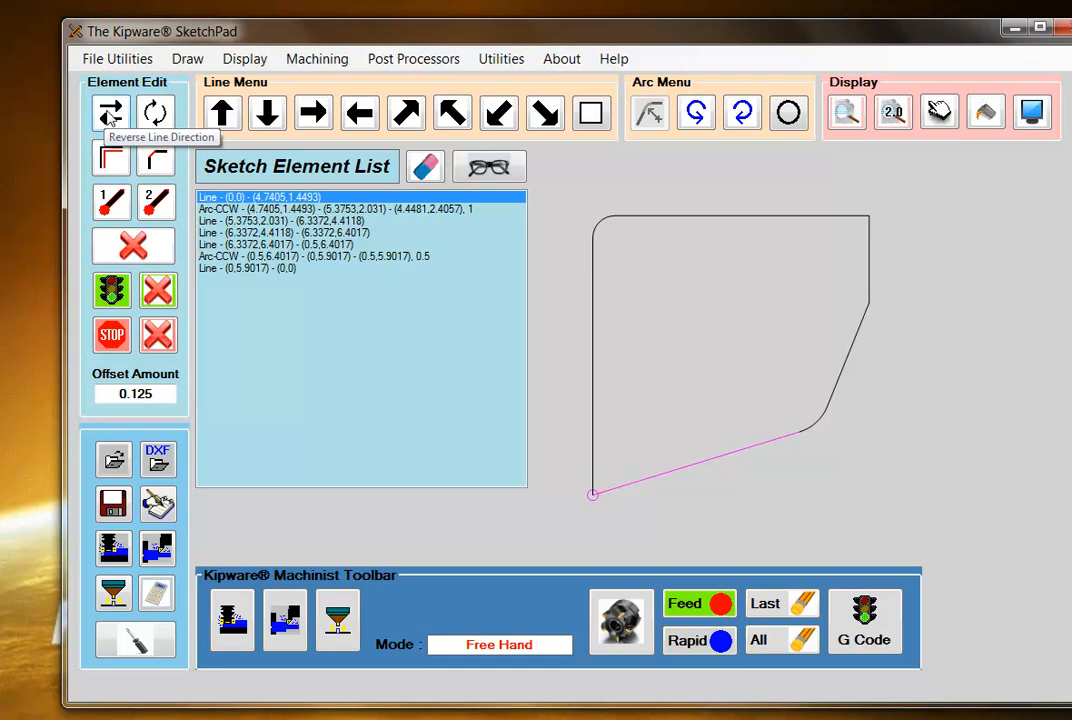
{"action": "mouse_move", "coordinate": [596, 504]}
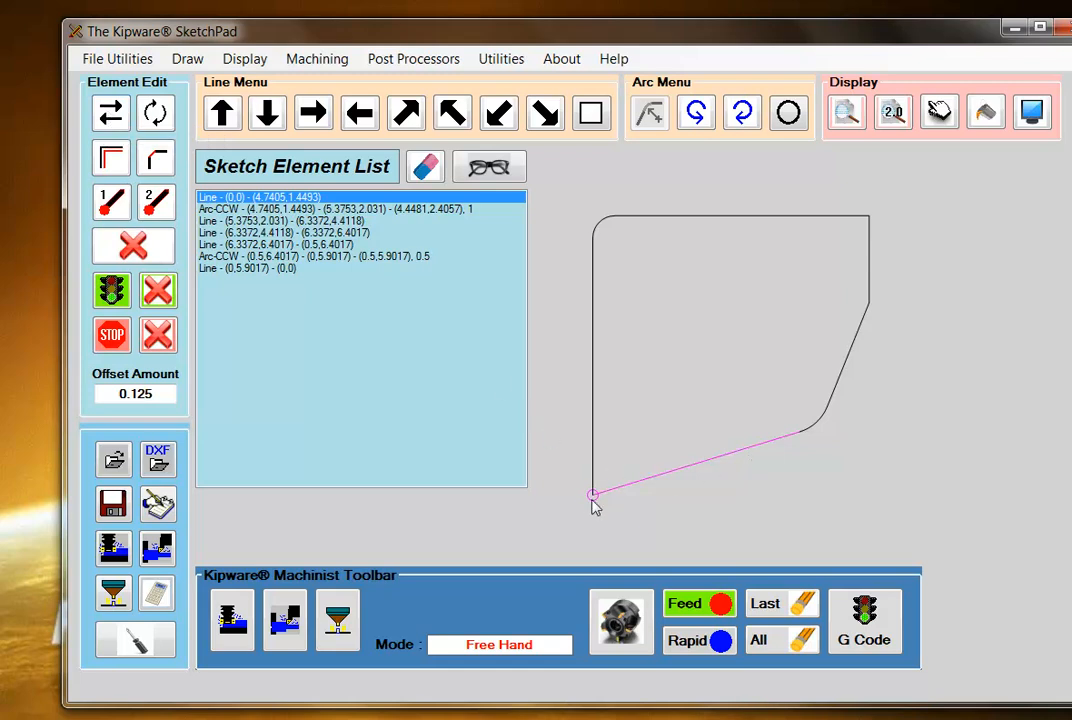
Mark the slanted bottom line from (0,0) as the contour's start element
{"action": "left_click", "coordinate": [112, 290]}
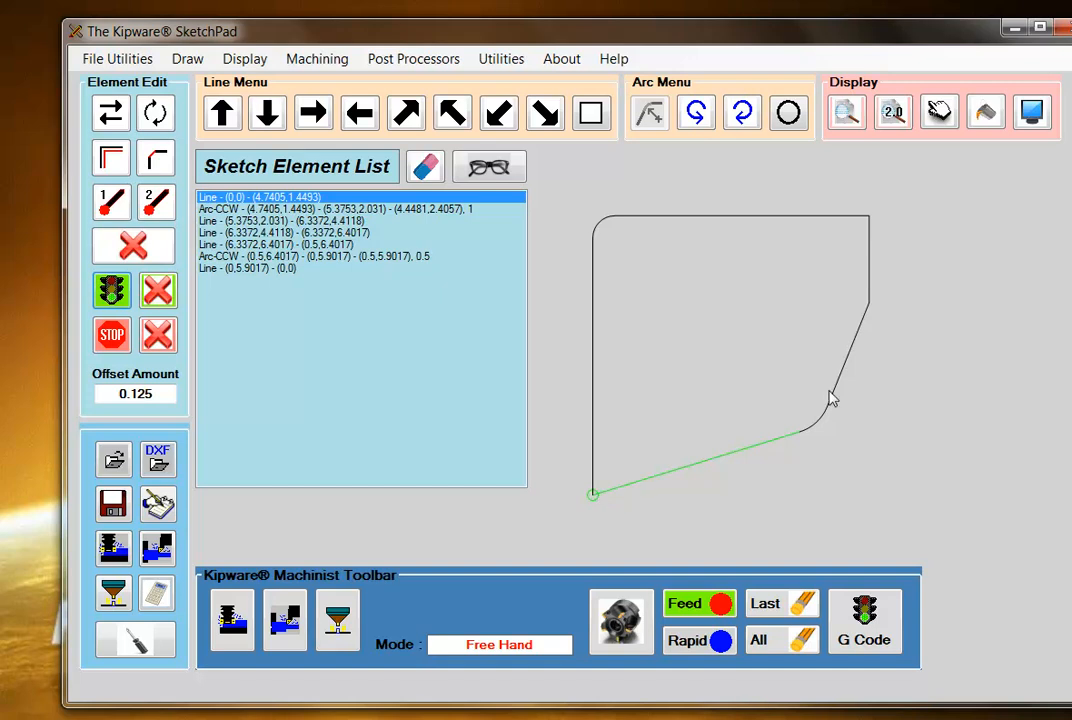
{"action": "mouse_move", "coordinate": [596, 510]}
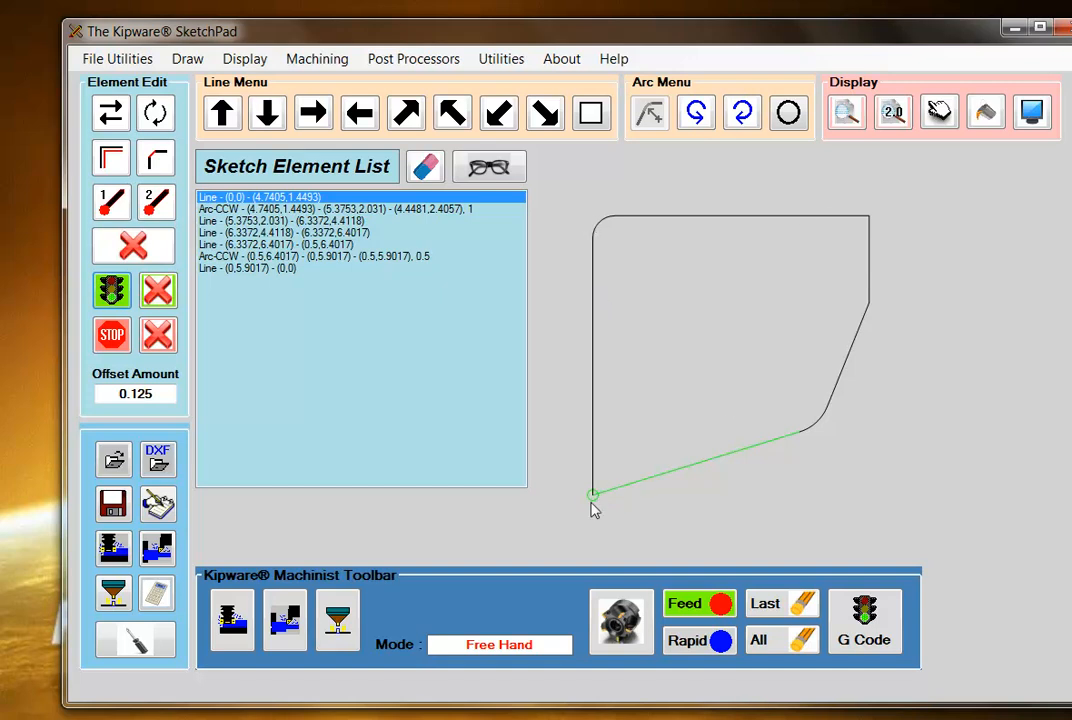
{"action": "mouse_move", "coordinate": [284, 272]}
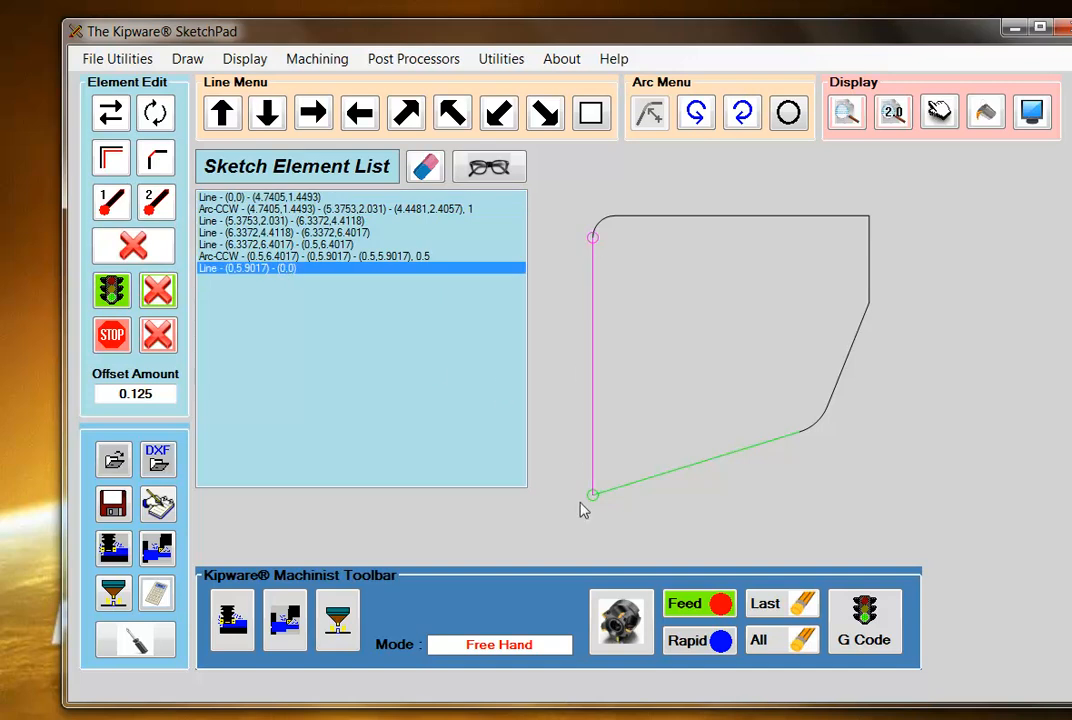
{"action": "mouse_move", "coordinate": [872, 284]}
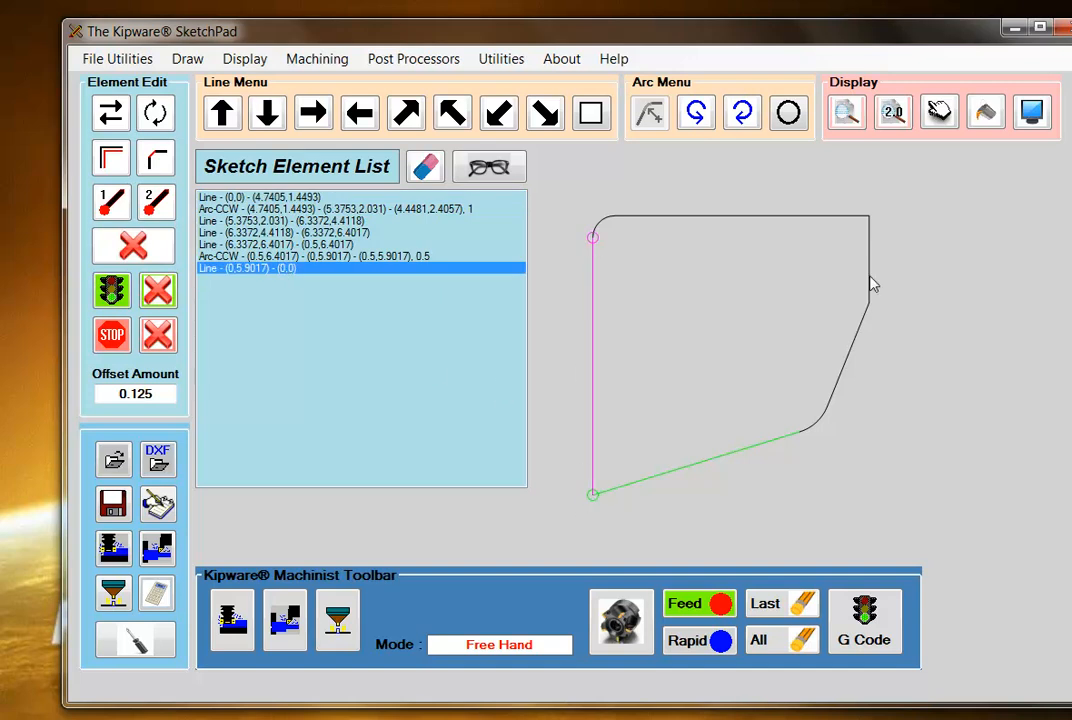
{"action": "mouse_move", "coordinate": [112, 336]}
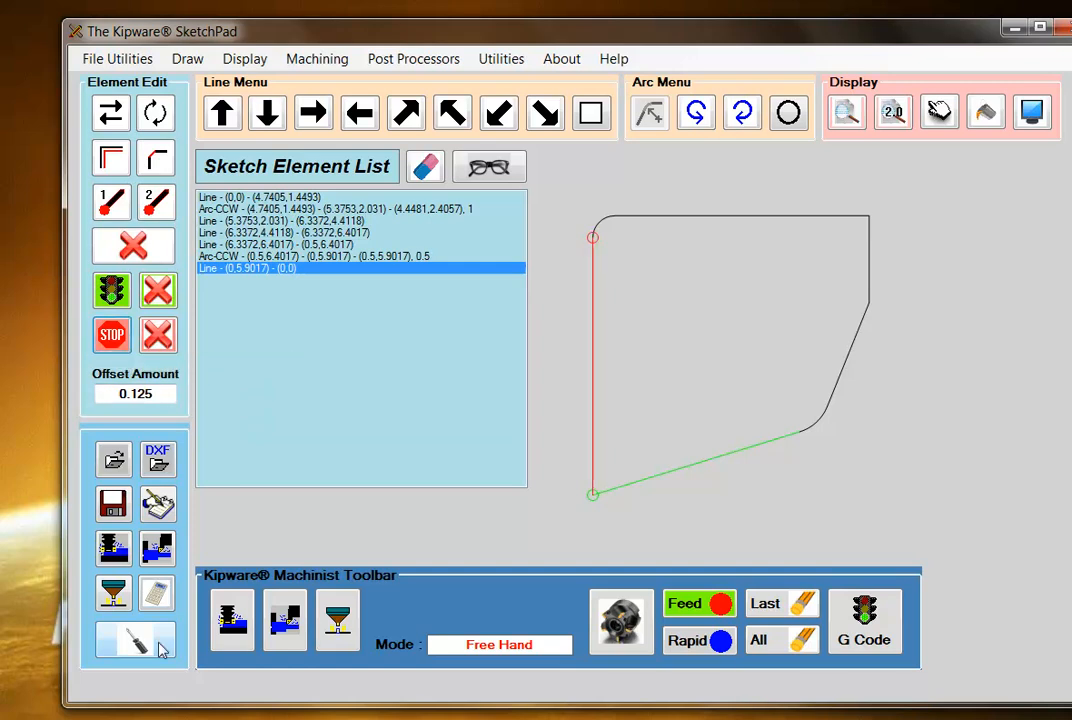
{"action": "mouse_move", "coordinate": [112, 548]}
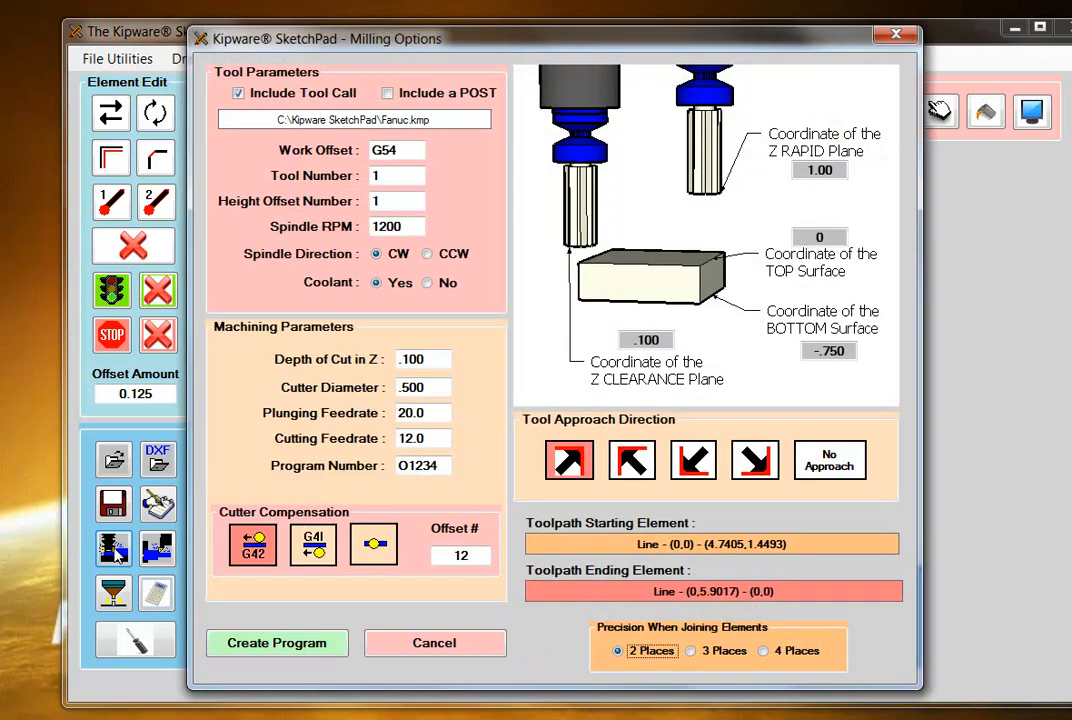
{"action": "mouse_move", "coordinate": [36, 500]}
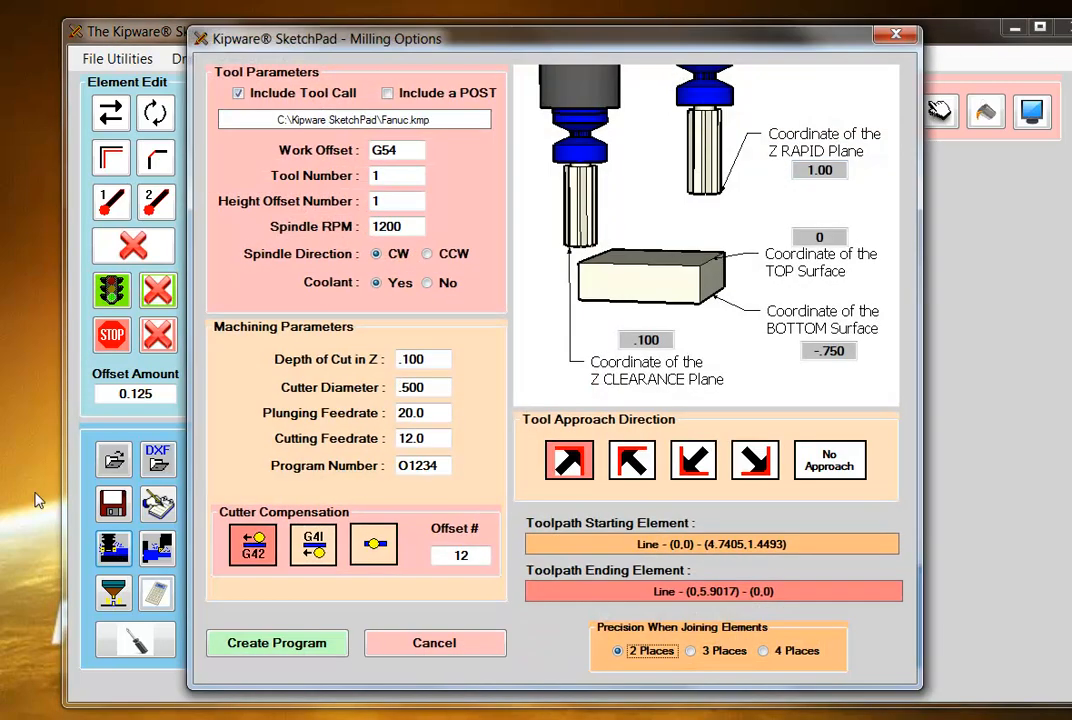
Fill the milling parameters and approach direction, then create finish-cut program O1234
{"action": "left_click", "coordinate": [420, 360]}
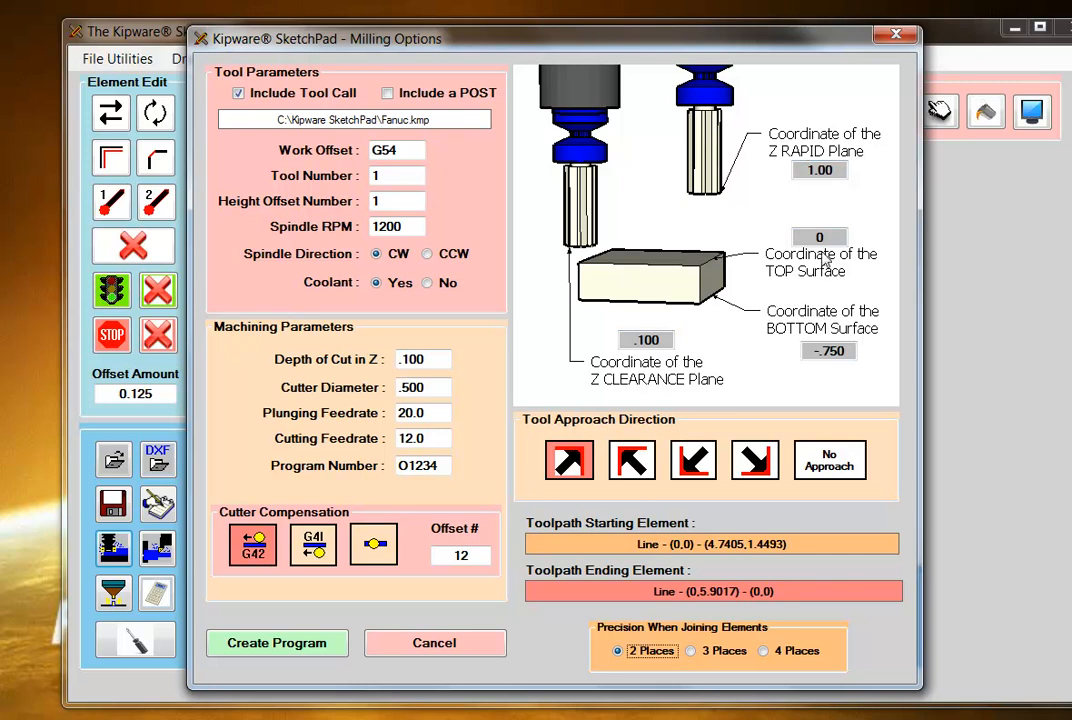
{"action": "mouse_move", "coordinate": [828, 374]}
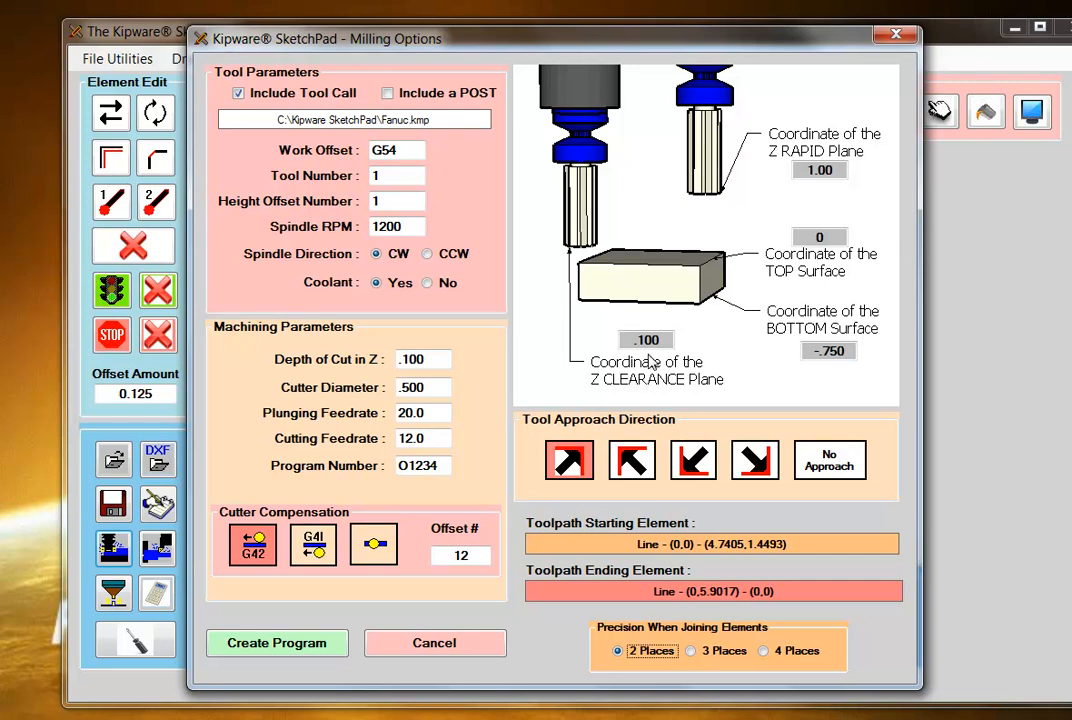
{"action": "mouse_move", "coordinate": [638, 256]}
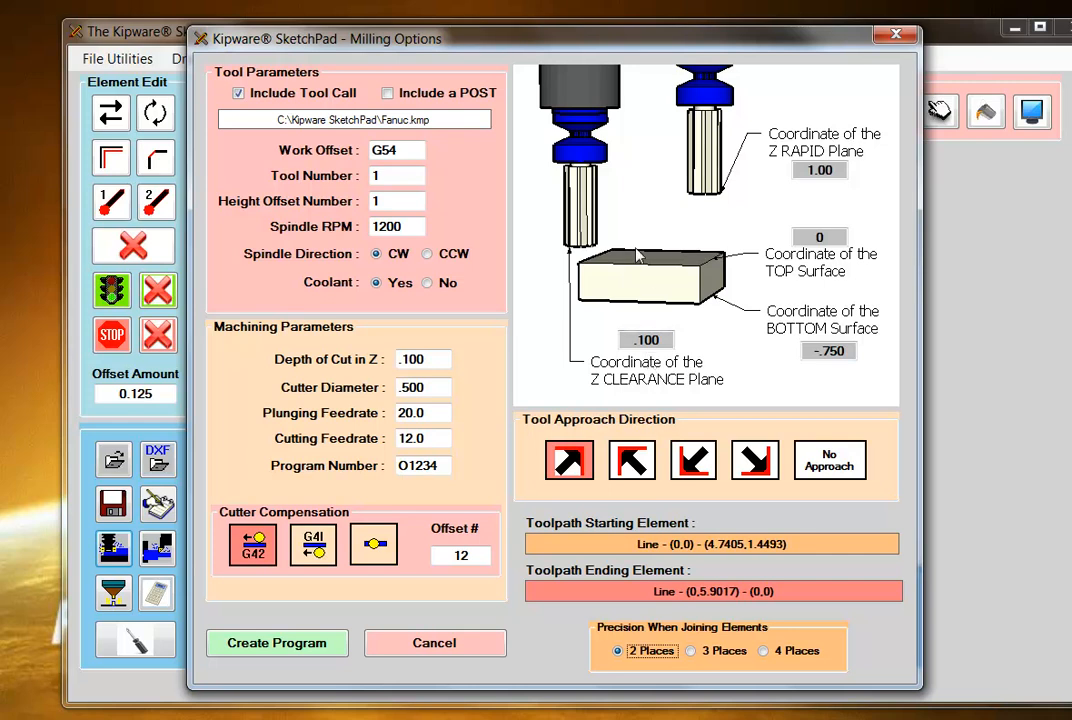
{"action": "left_click", "coordinate": [396, 150]}
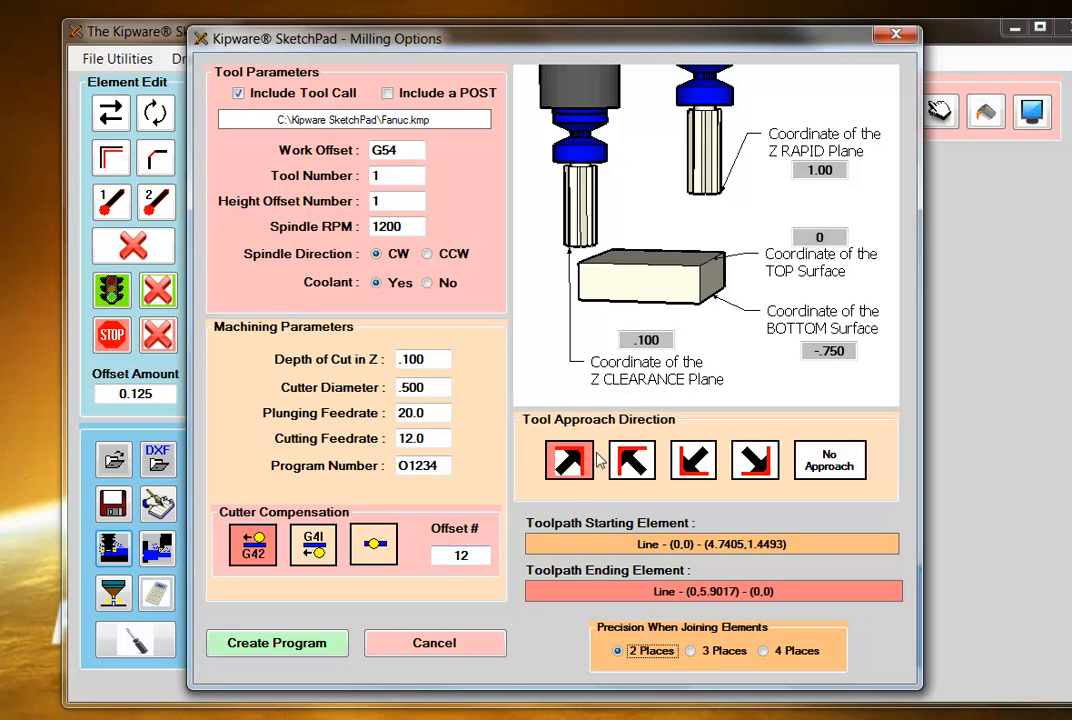
{"action": "mouse_move", "coordinate": [568, 460]}
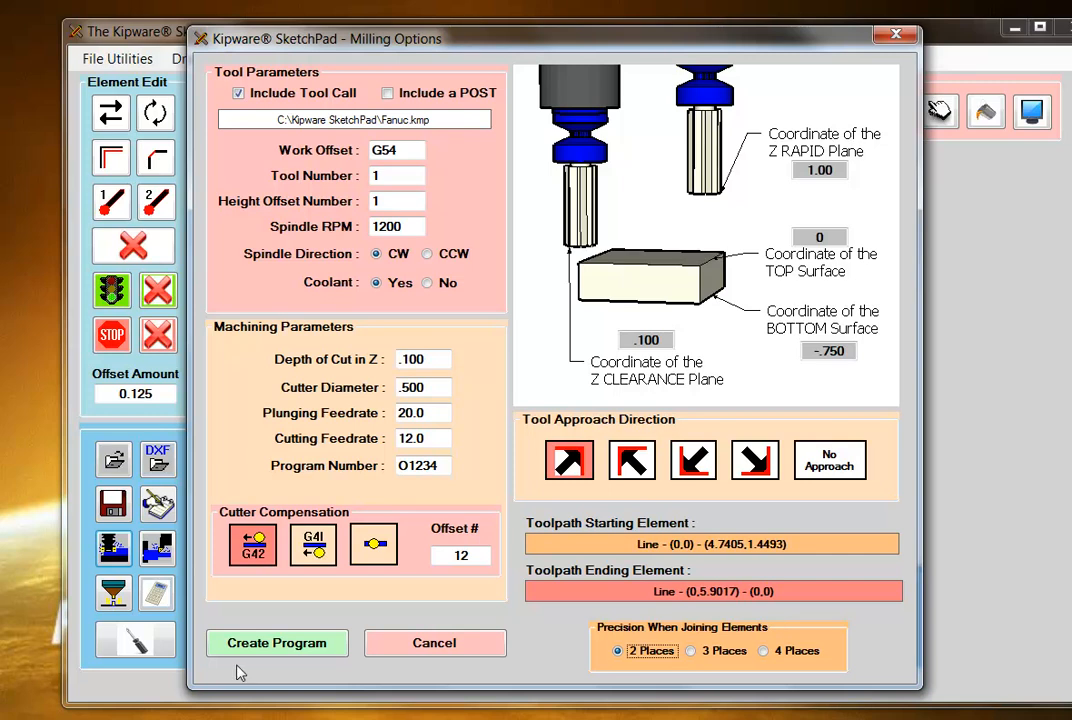
{"action": "left_click", "coordinate": [276, 644]}
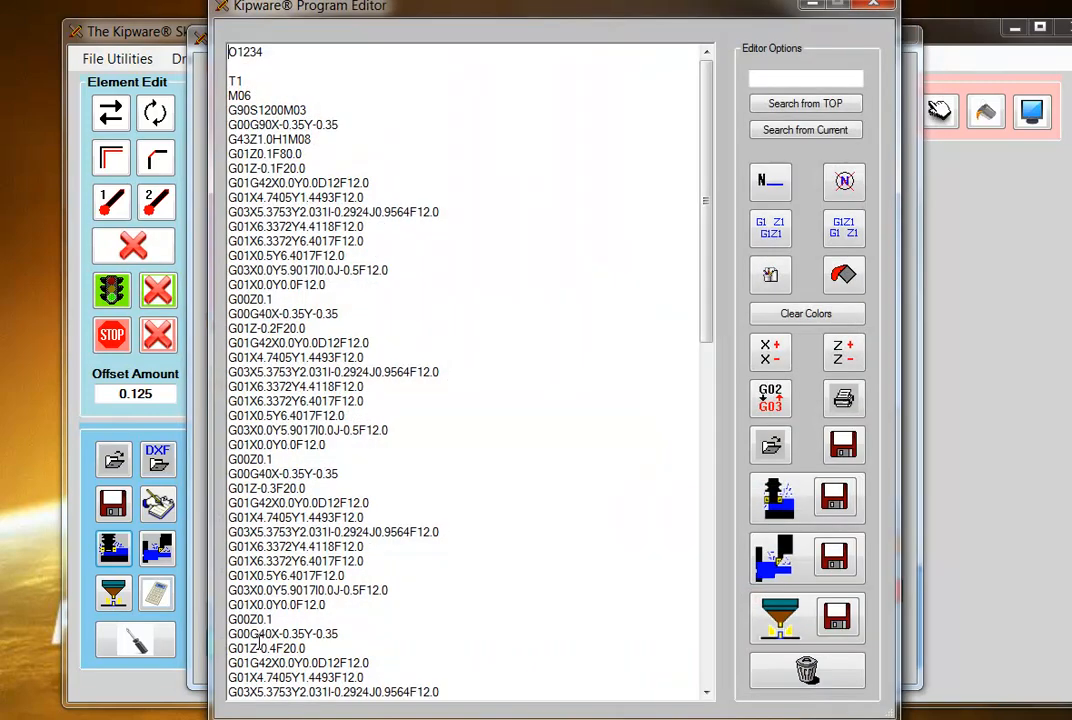